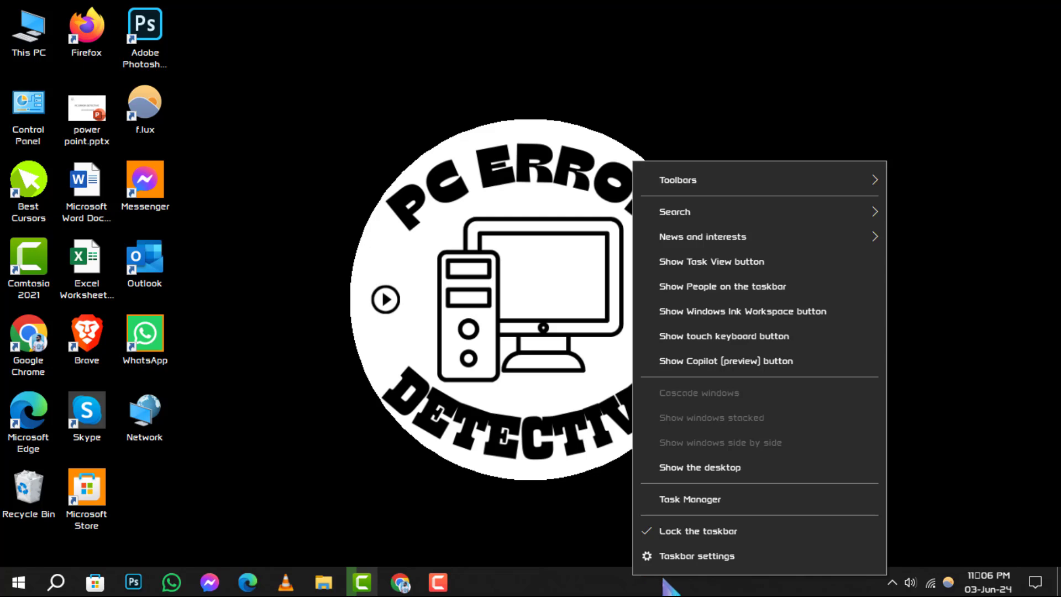
- Open Taskbar settings from the taskbar and turn off Lock the taskbar
click(697, 571)
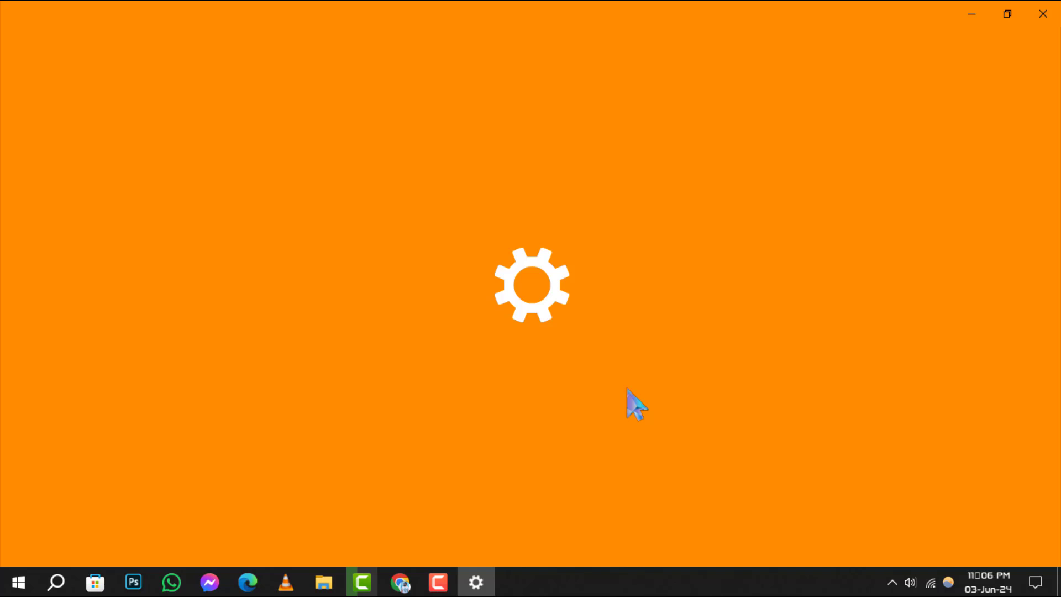
click(475, 582)
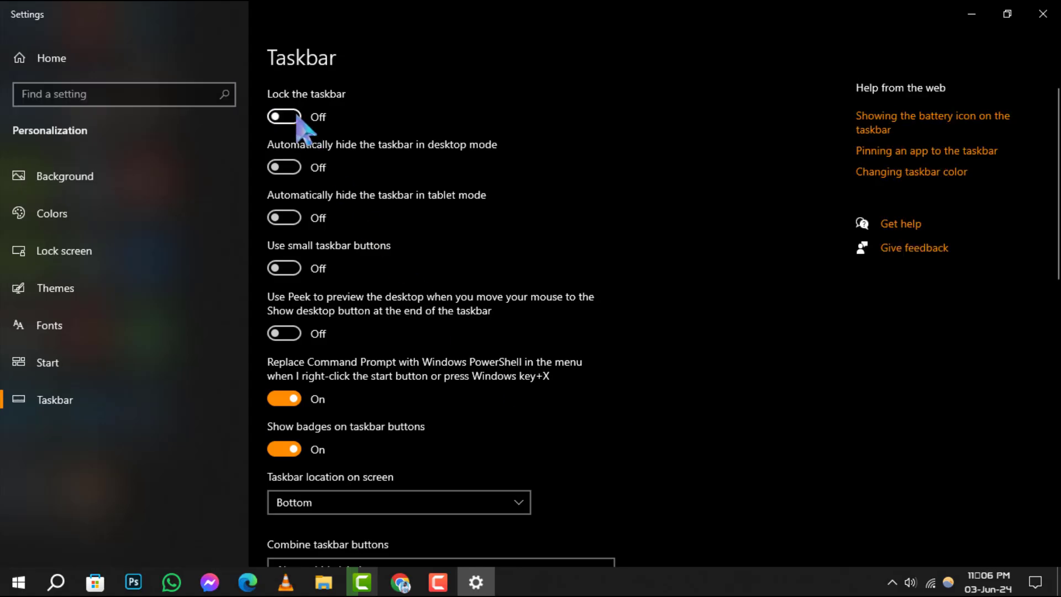
mouse_move(477, 399)
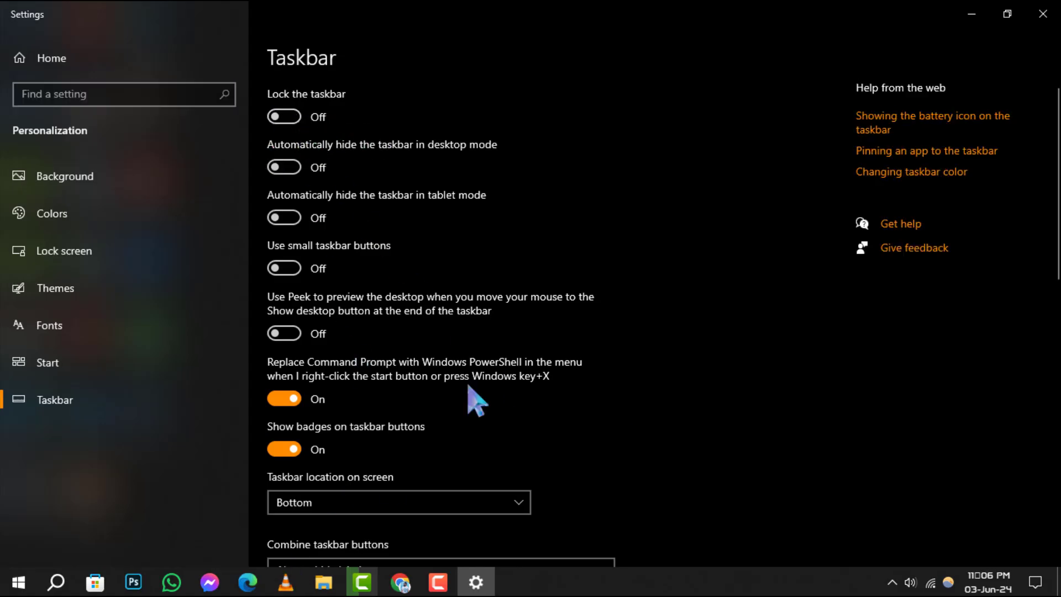
scroll(down, 3)
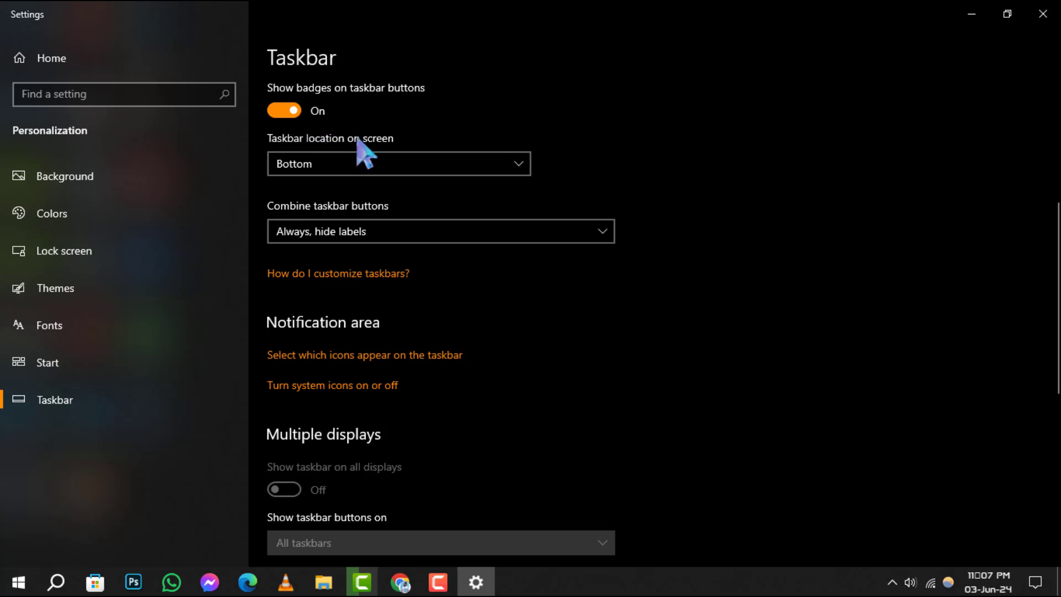
click(398, 163)
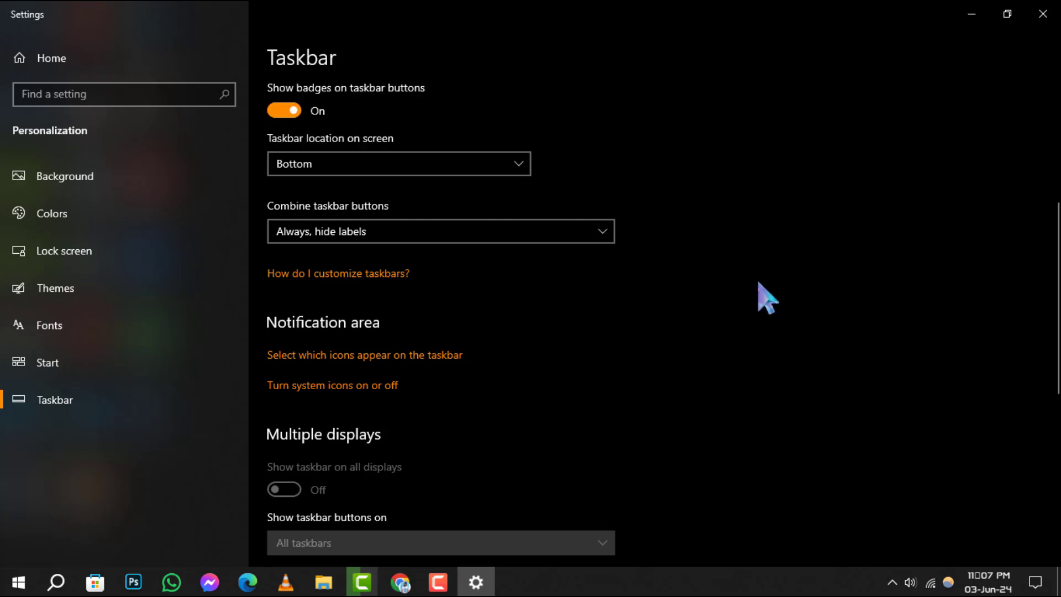
mouse_move(349, 223)
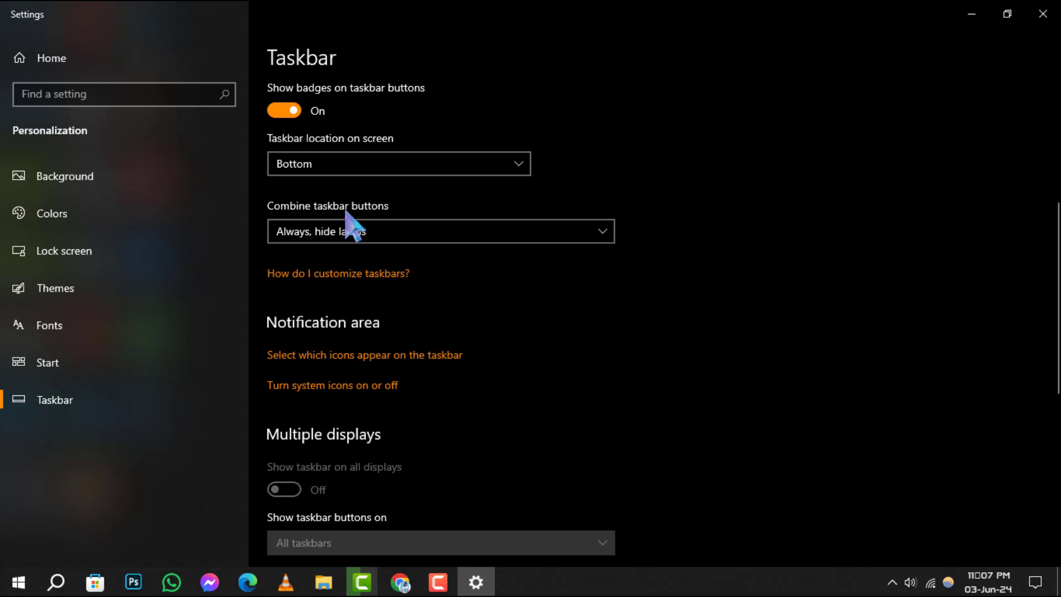
click(439, 231)
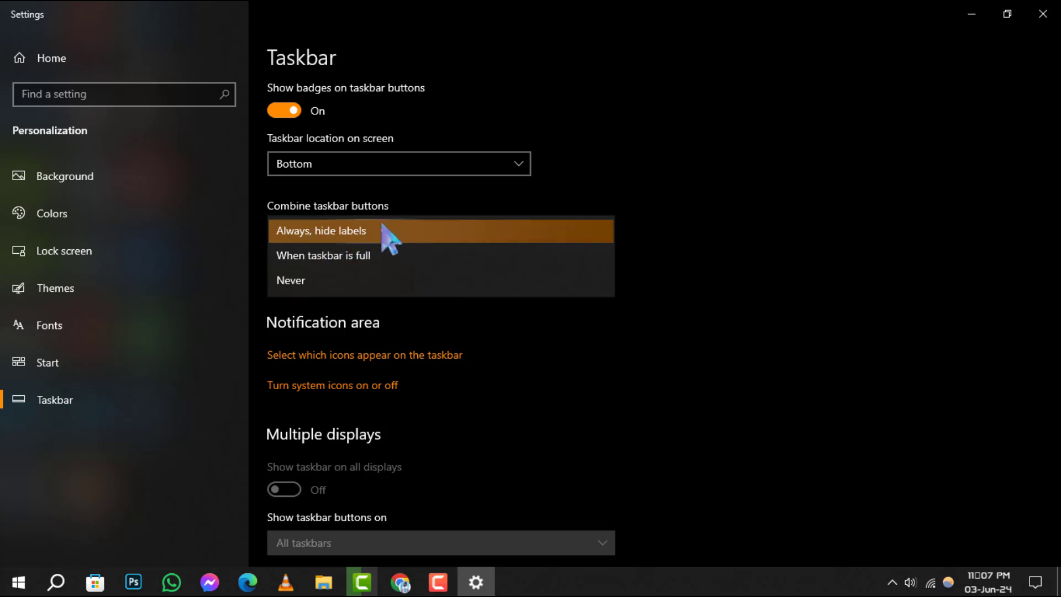
click(322, 230)
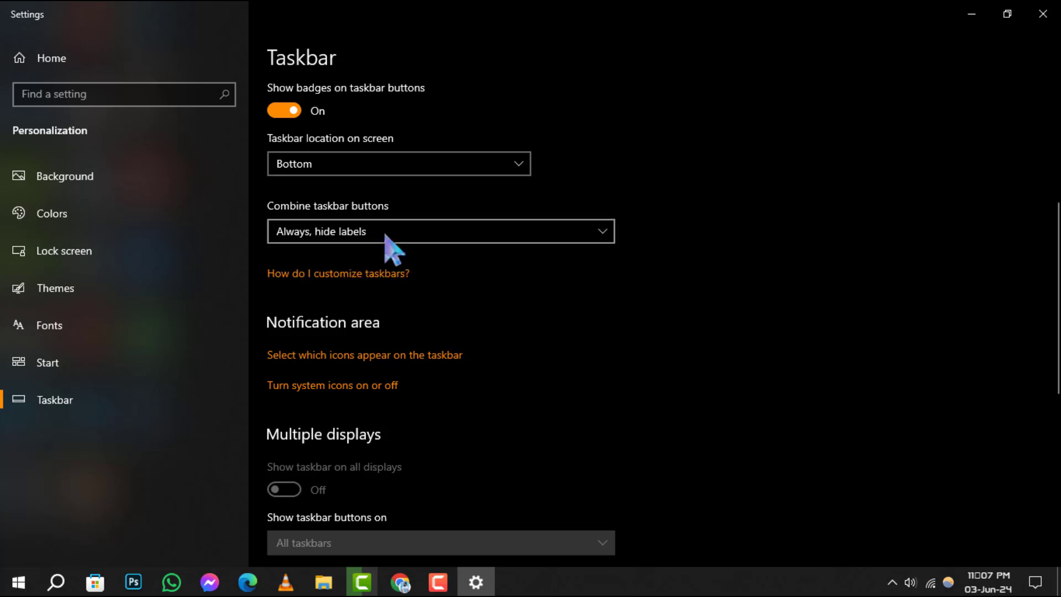
mouse_move(636, 345)
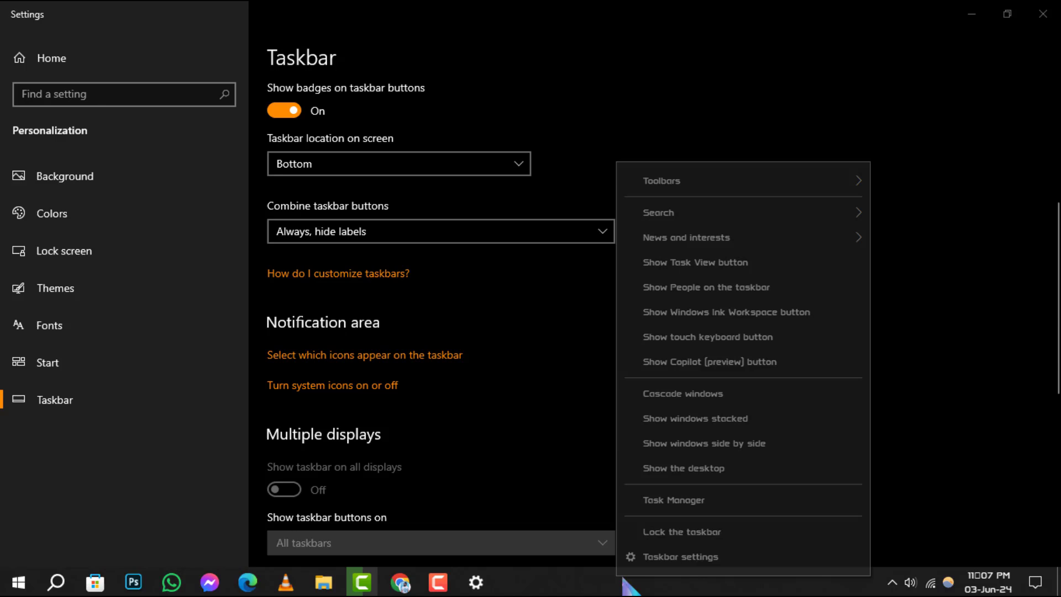
mouse_move(662, 180)
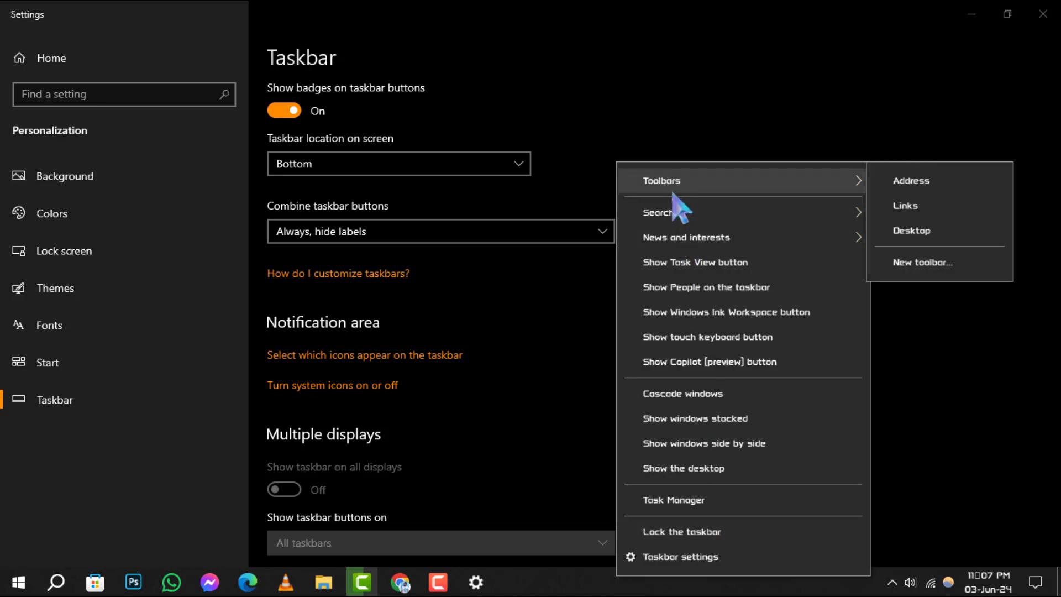
- Enable the Links toolbar from the taskbar's Toolbars menu
click(905, 205)
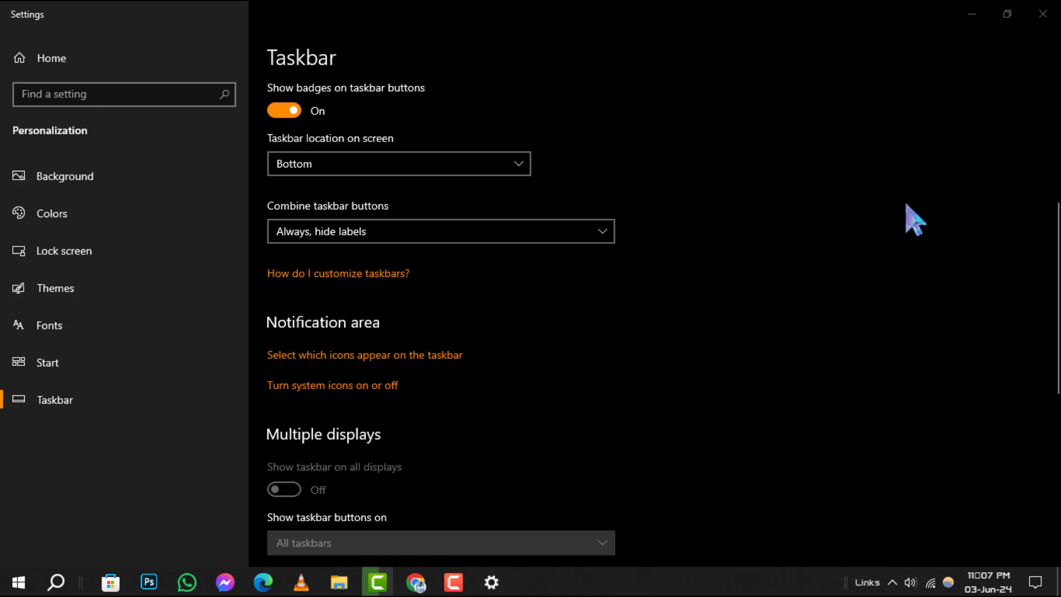
mouse_move(913, 227)
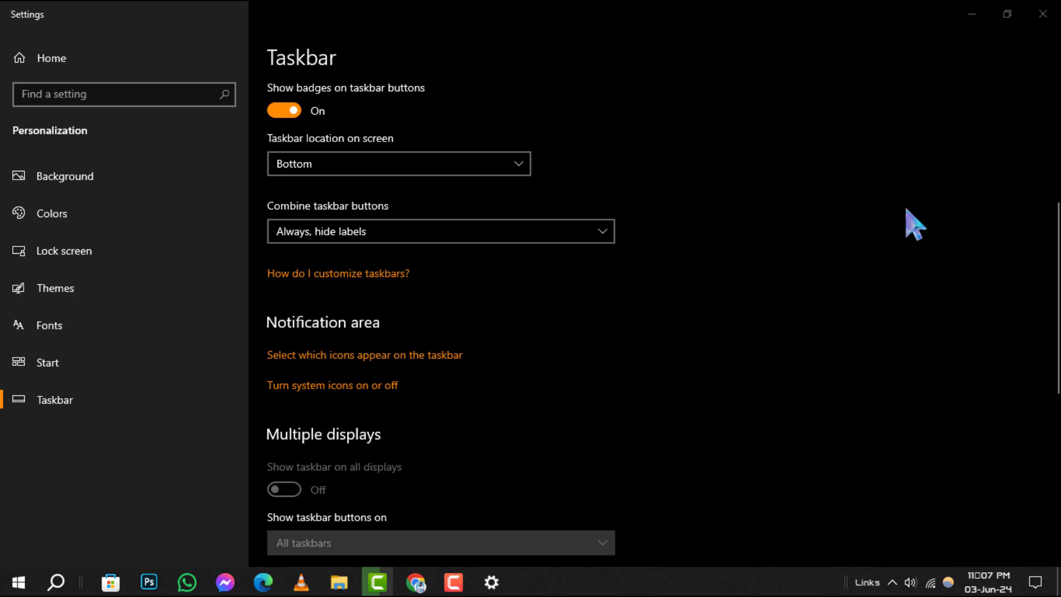
mouse_move(723, 585)
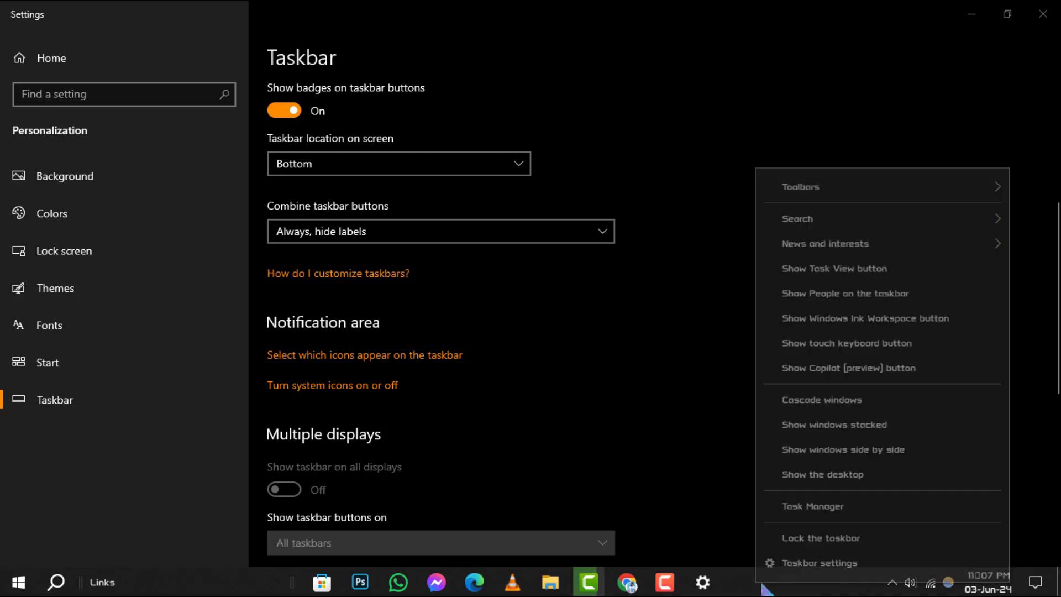
- Check Lock the taskbar to keep the centred-icon layout in place
click(835, 555)
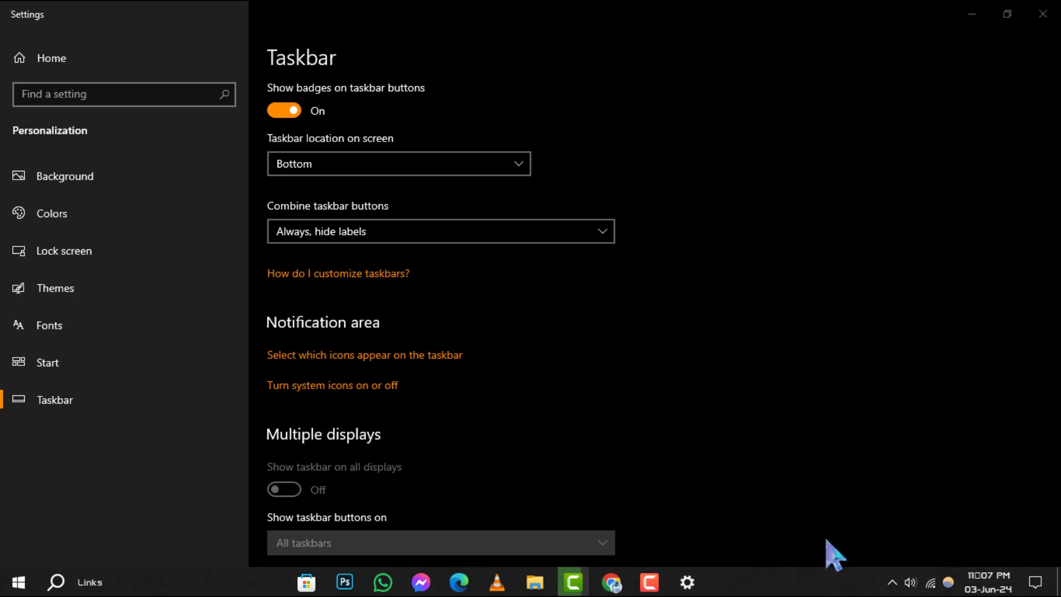